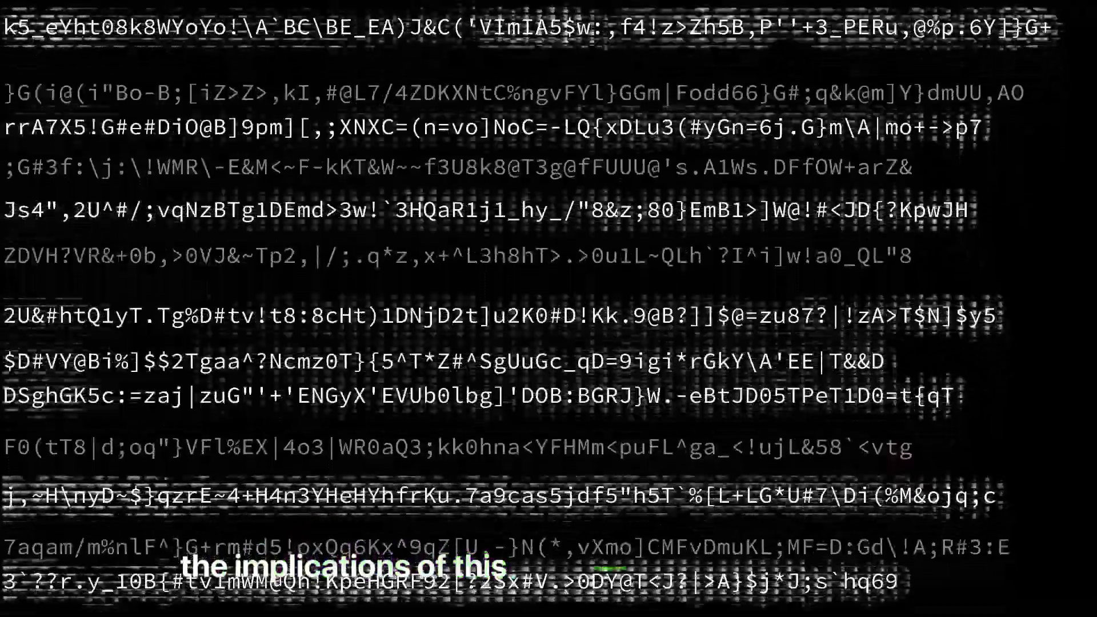
scroll(down, 3)
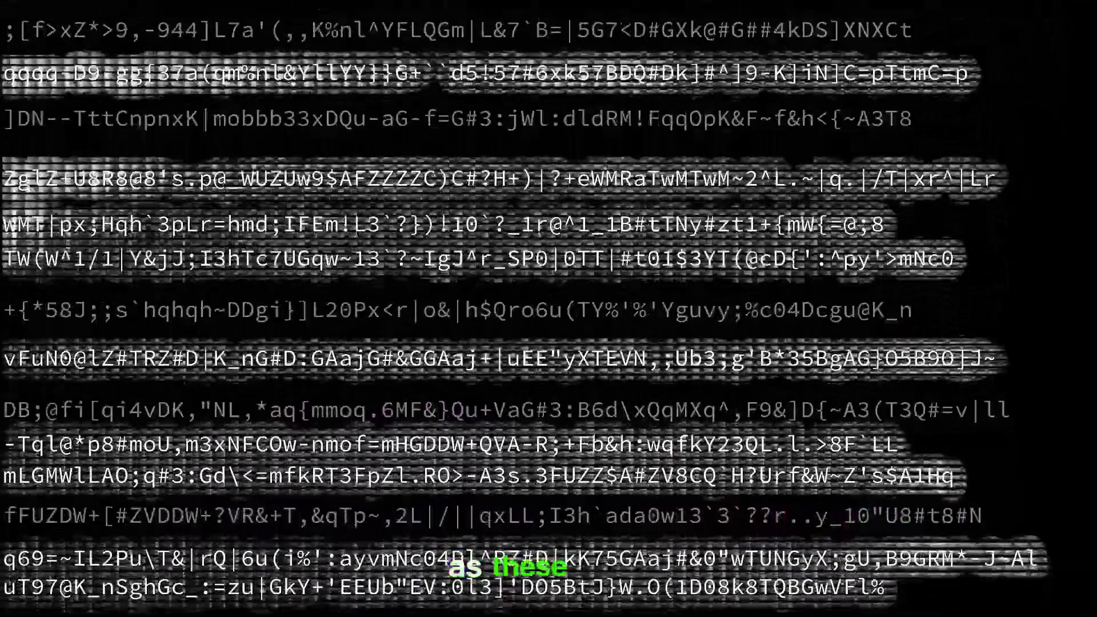